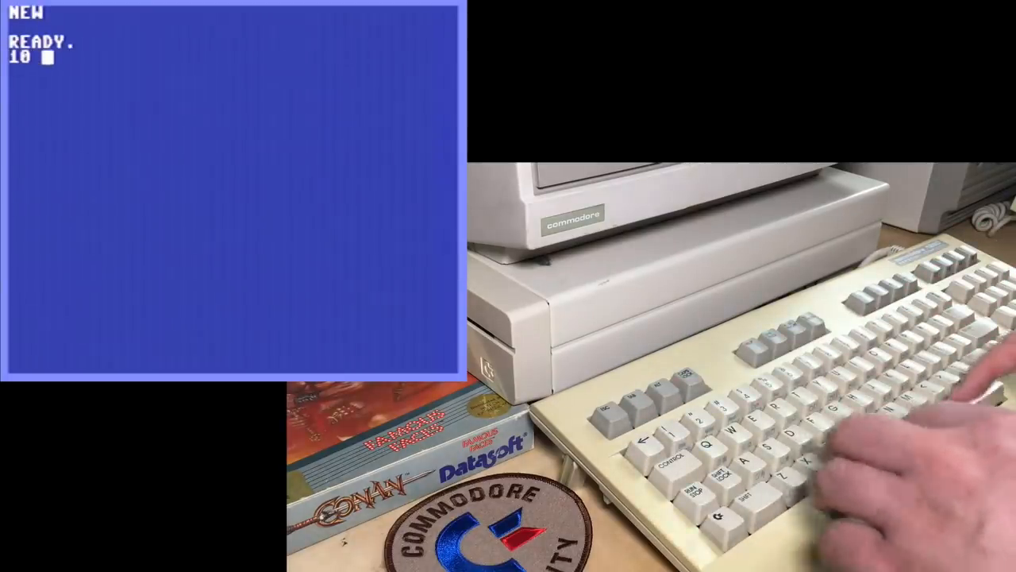
# Enter line 10 REM with a shifted character and line 20 ?"HELLO".
pyautogui.write('REM L')
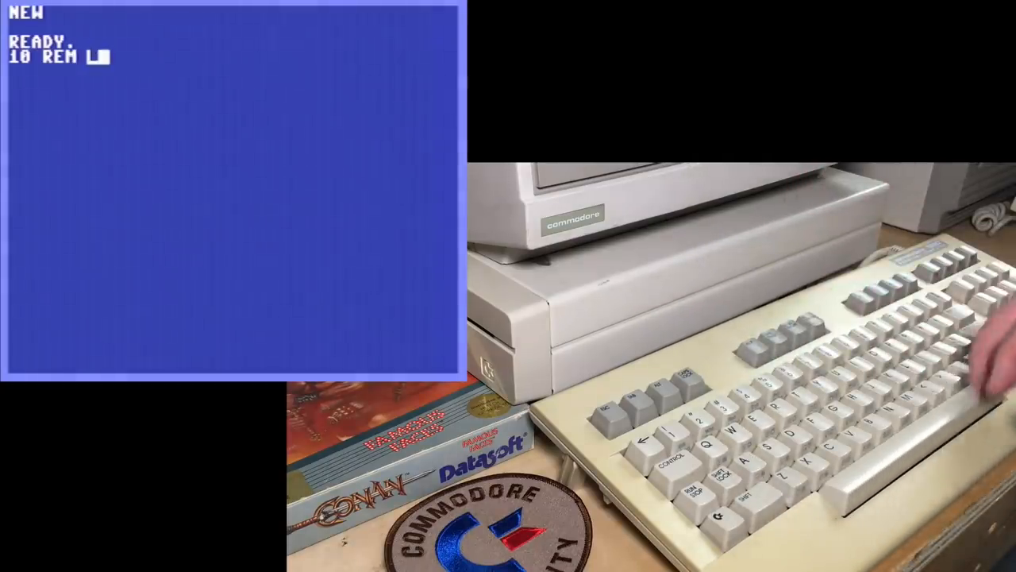
pyautogui.press('Return')
pyautogui.write('20 ?"HE')
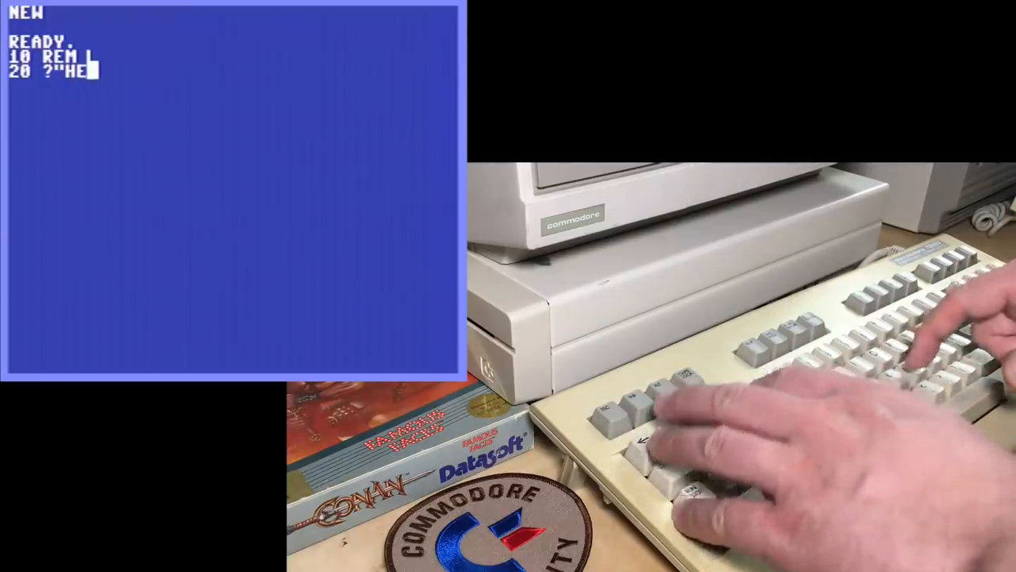
pyautogui.write('LLO"')
pyautogui.write('RUN')
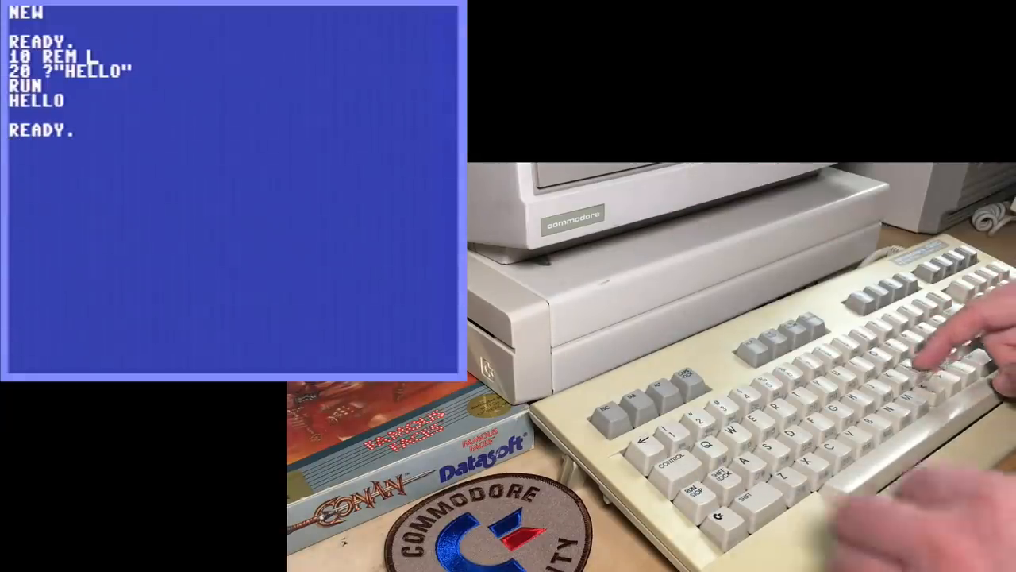
# List the program, hitting SYNTAX ERROR, then list from line 11 onward.
pyautogui.write('LIST')
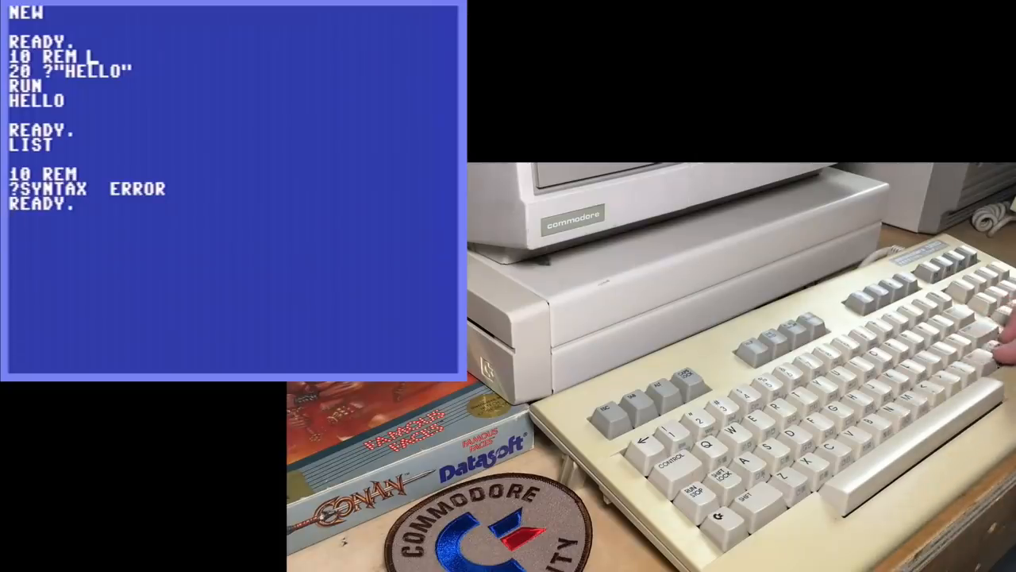
pyautogui.write('LIST')
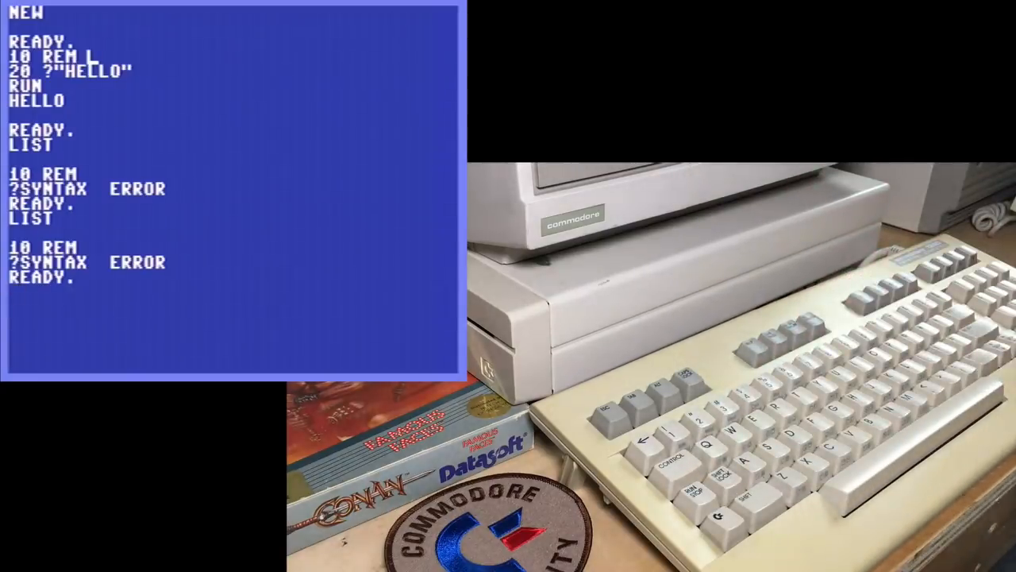
pyautogui.write('LIST')
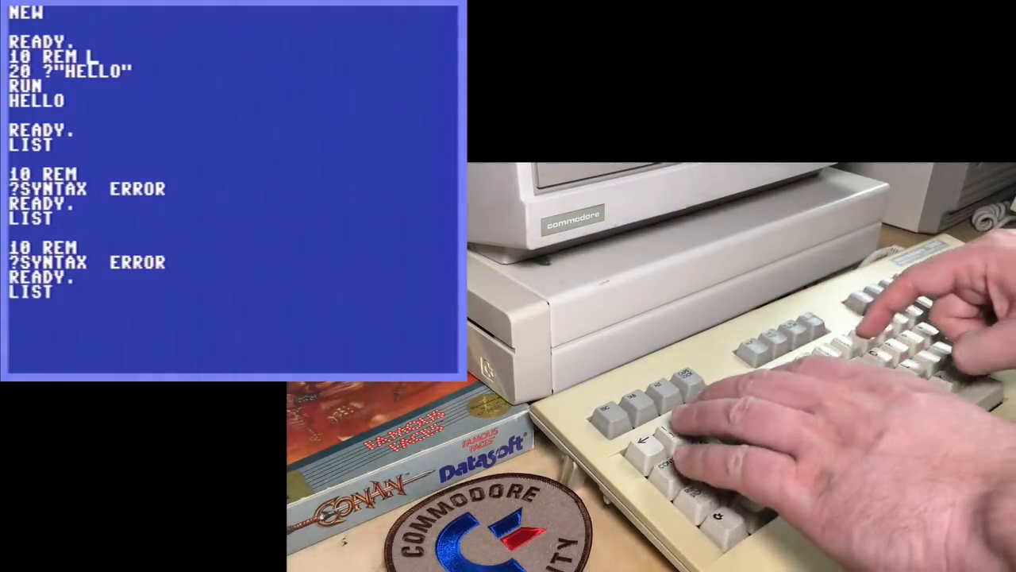
pyautogui.write('11')
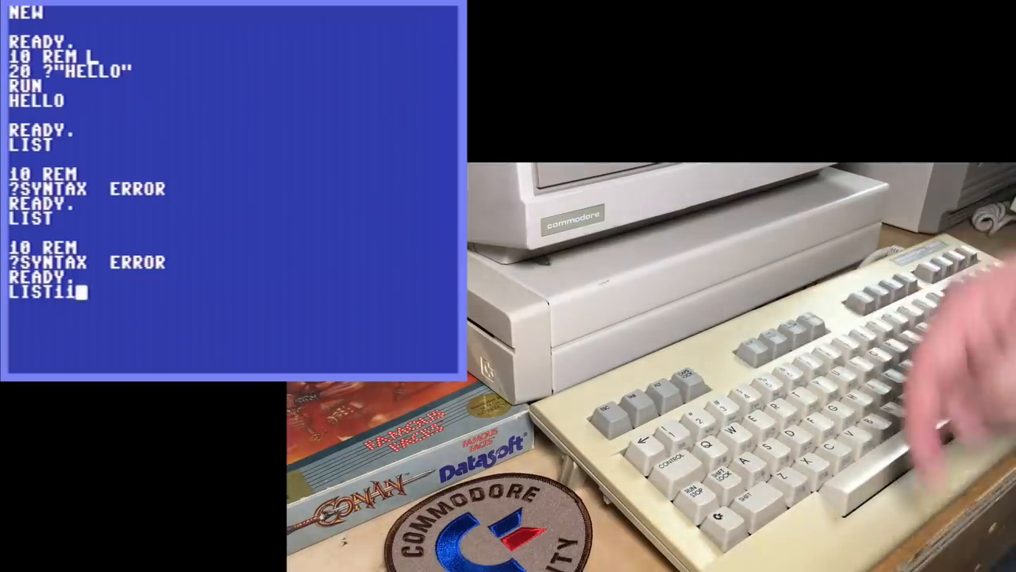
pyautogui.write('-')
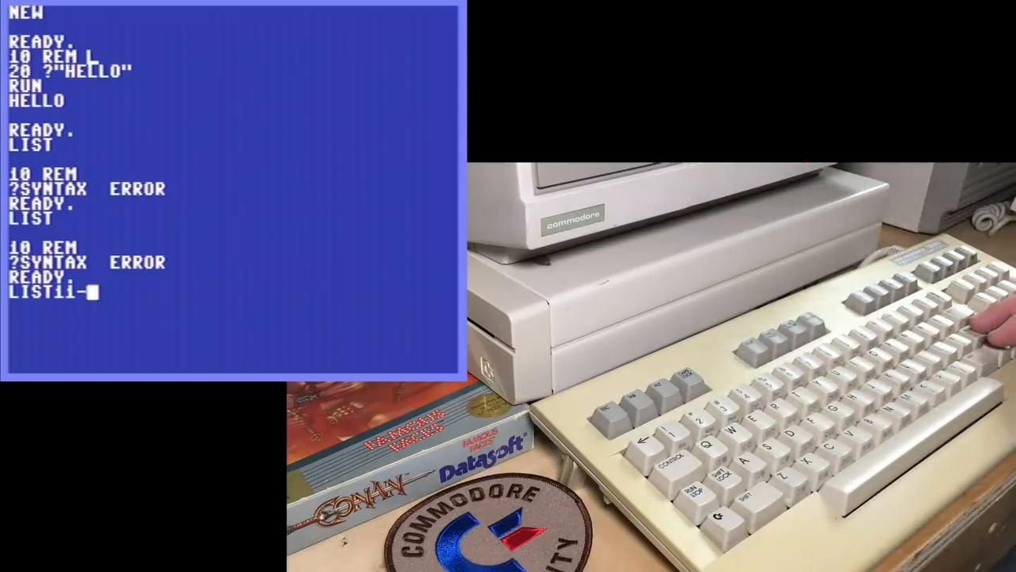
pyautogui.press('Return')
pyautogui.write('?')
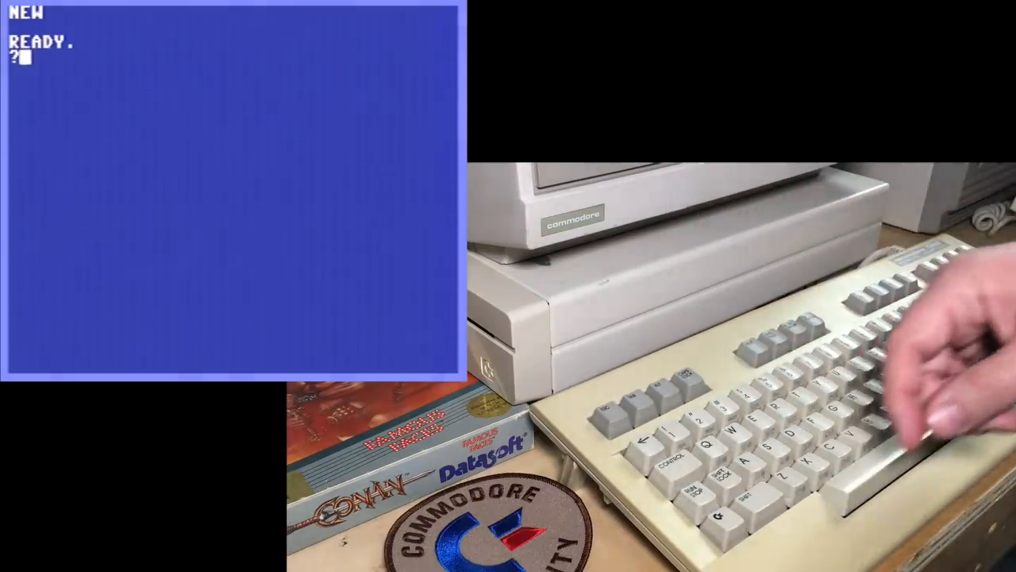
# Print 5+5 to get 10 and join "HEL"+"LO" into HELLO.
pyautogui.write('5+5')
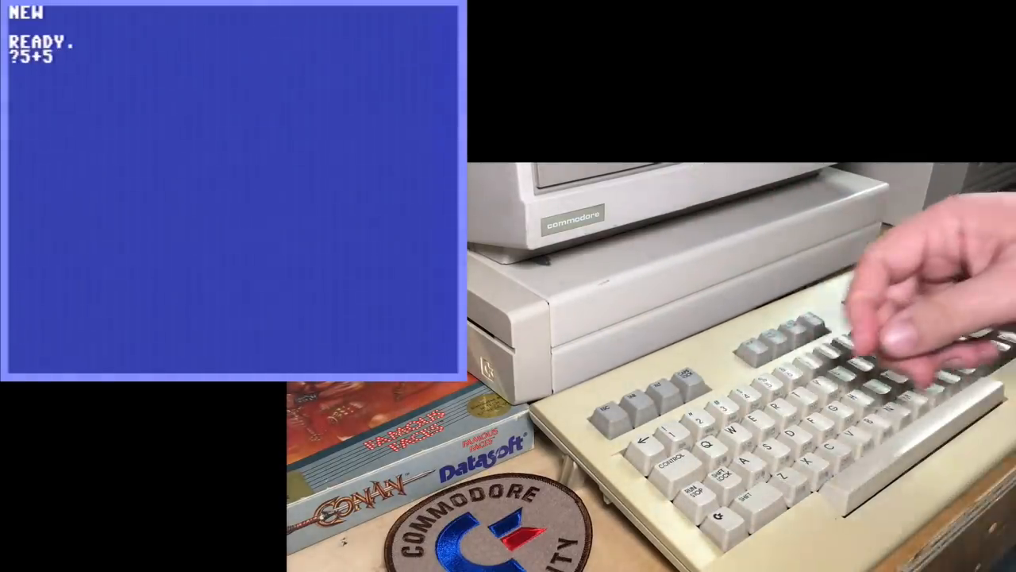
pyautogui.press('Return')
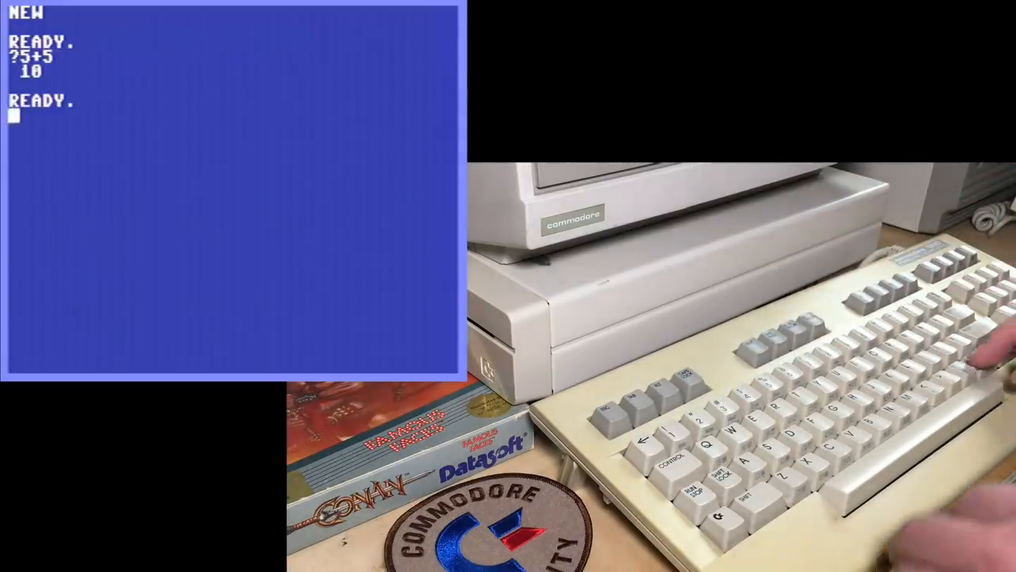
pyautogui.write('?"')
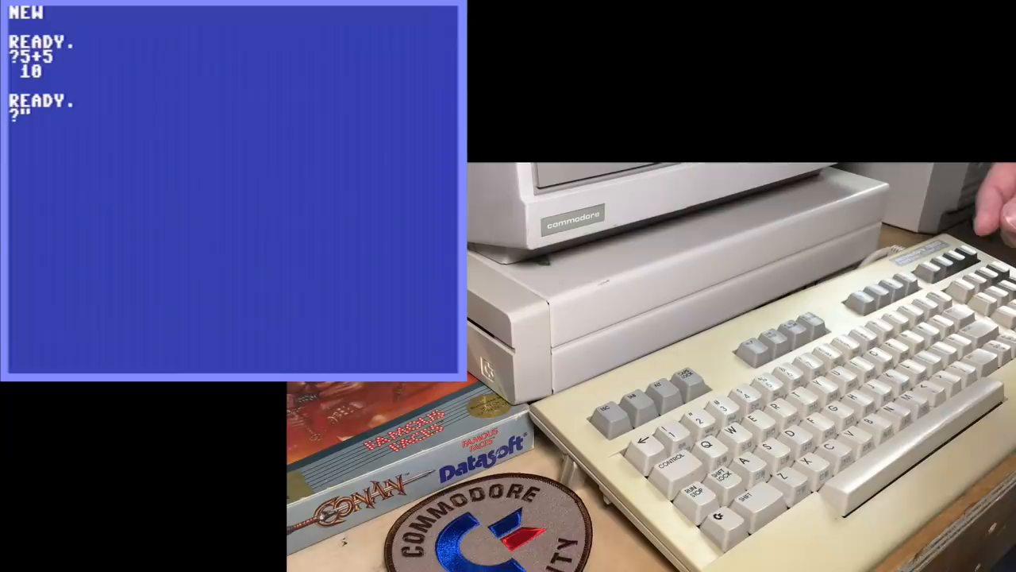
pyautogui.write('H')
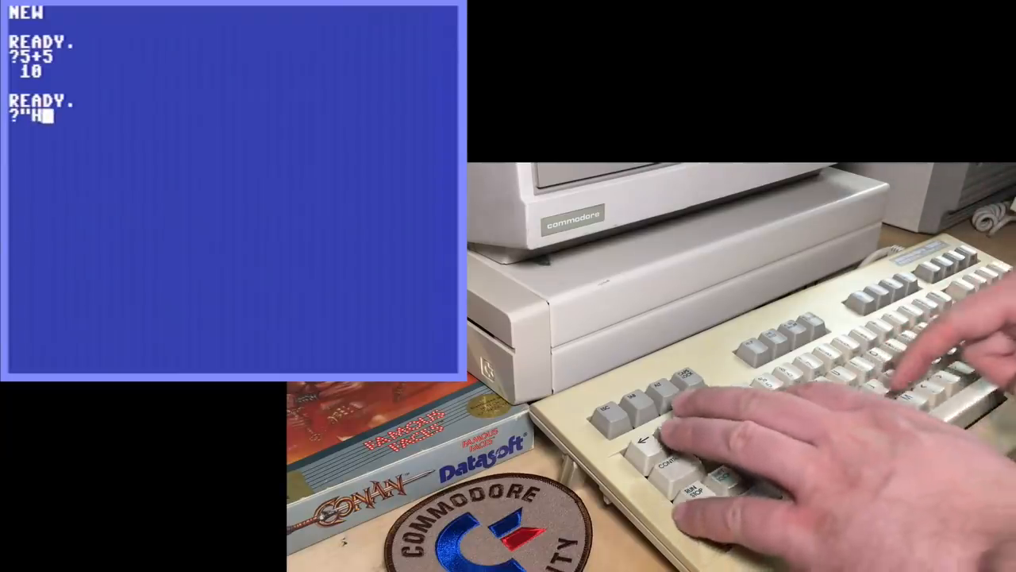
pyautogui.write('EL"+')
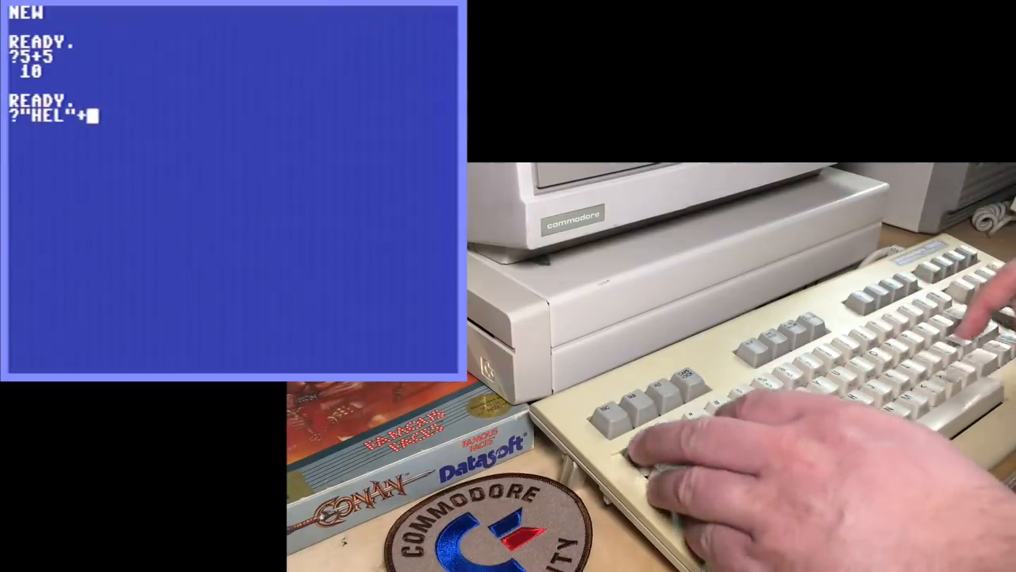
pyautogui.write('"LO"')
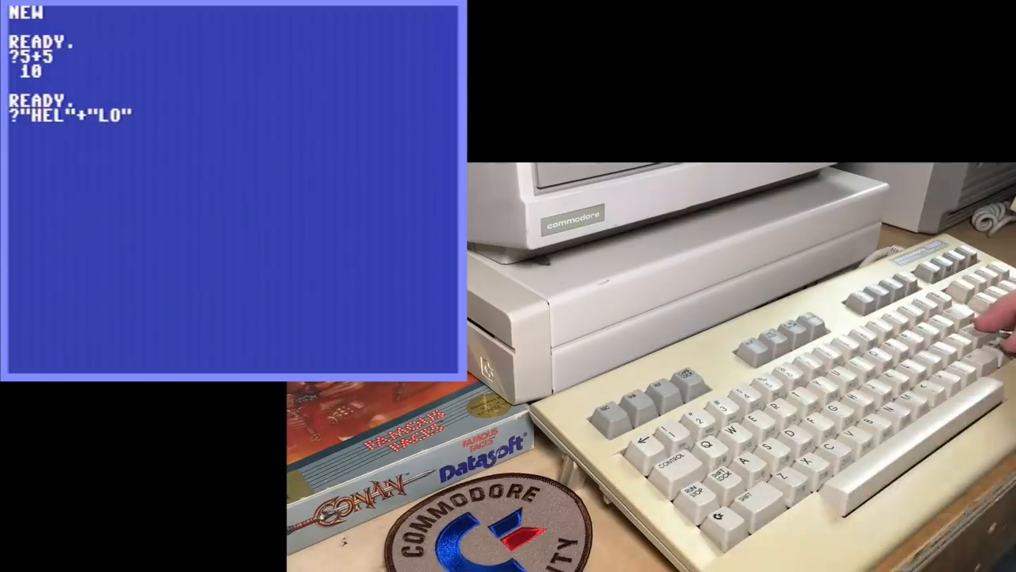
pyautogui.press('Return')
pyautogui.write('?"HI"+1')
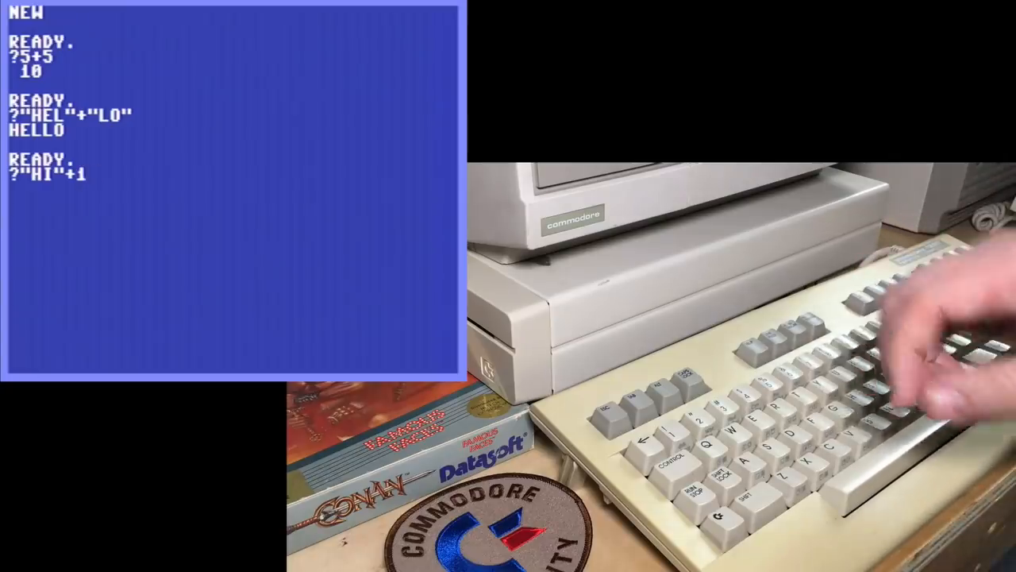
# Evaluate ?"HI"+1 and ?""+0, both giving TYPE MISMATCH errors.
pyautogui.press('Return')
pyautogui.write('?')
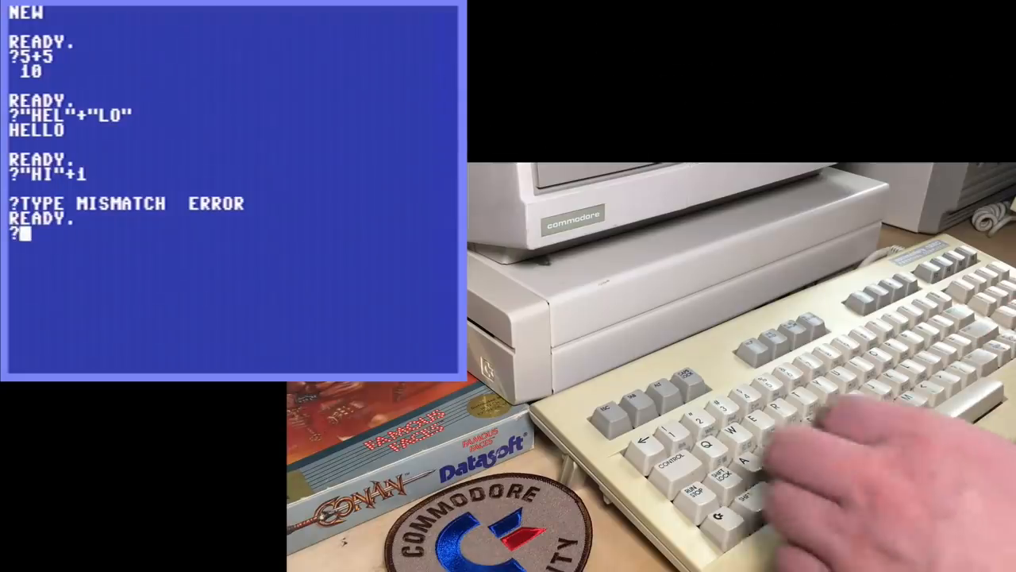
pyautogui.write('"""')
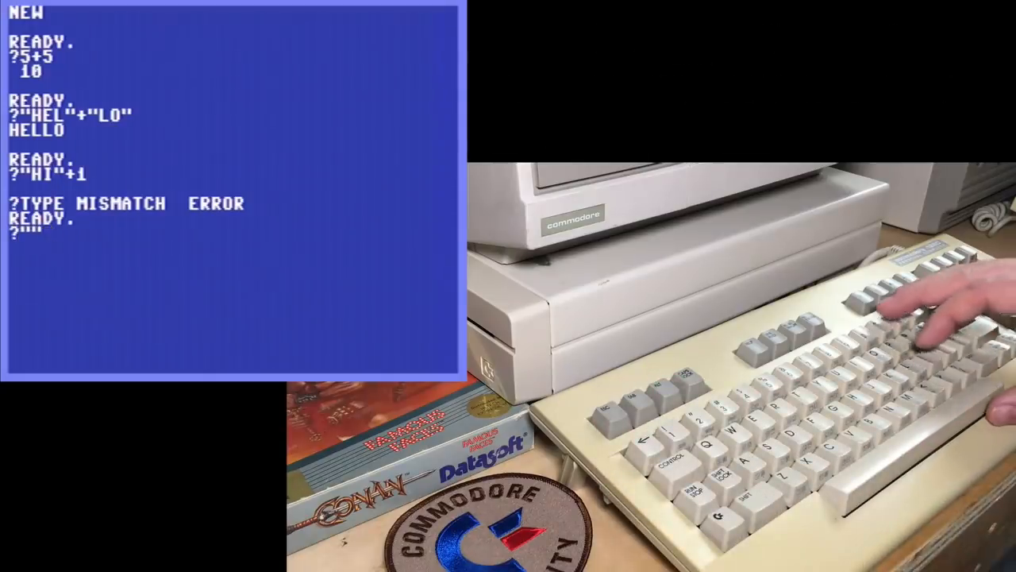
pyautogui.write('+10')
pyautogui.press('Return')
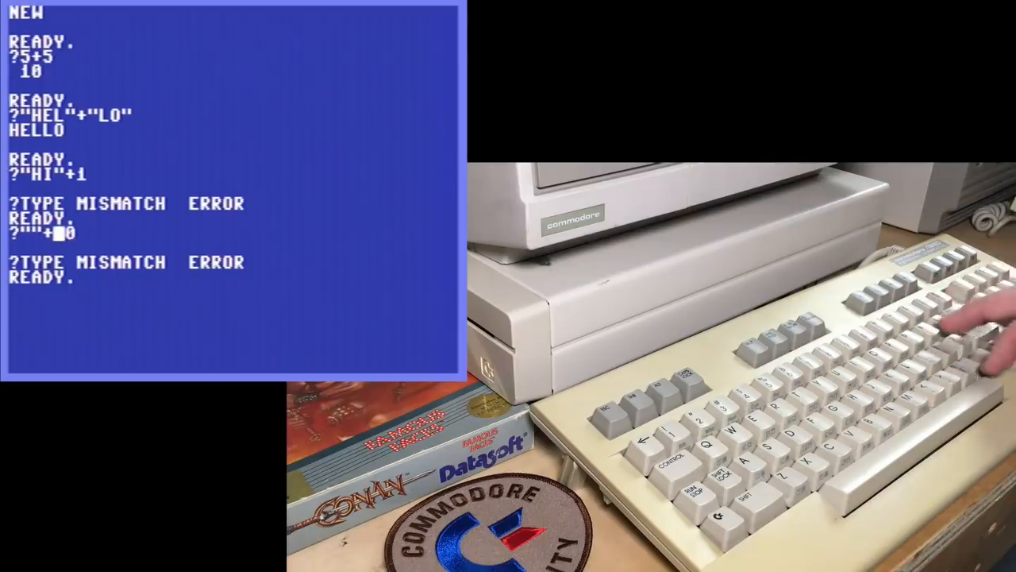
pyautogui.write('-')
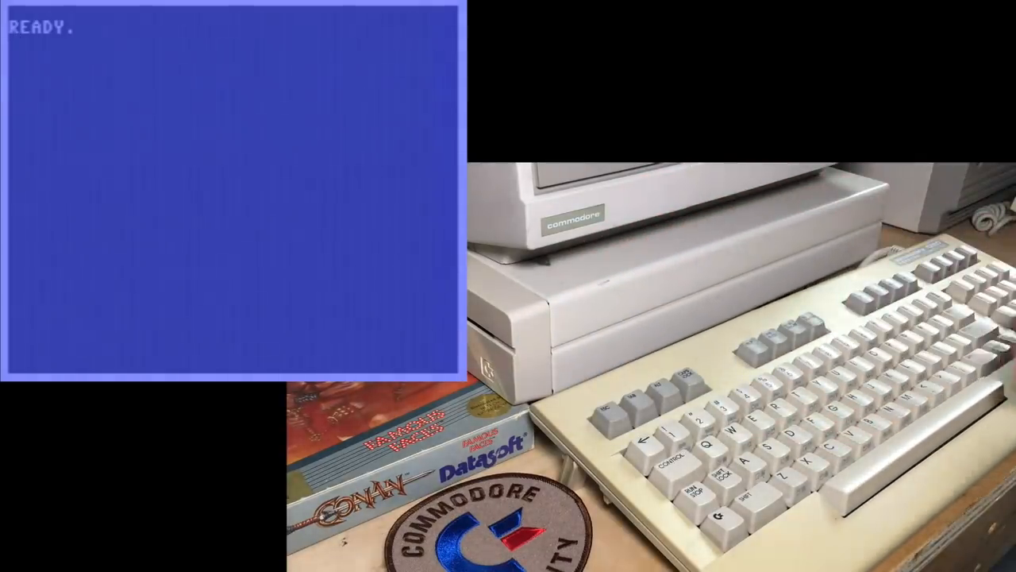
# Clear the earlier results with SHIFT+CLR/HOME, leaving only READY.
pyautogui.write('?0')
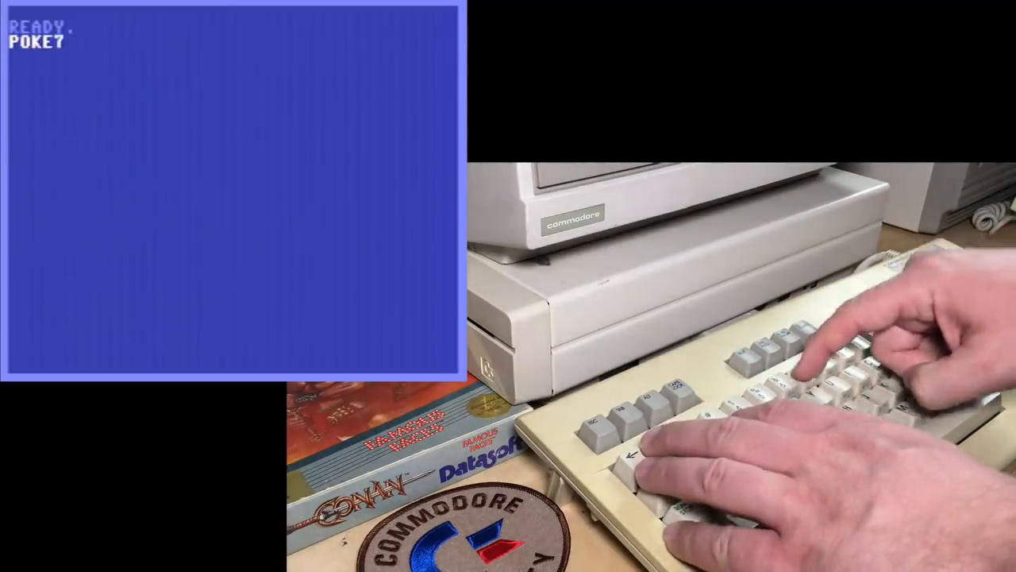
# Run POKE781,96:SYS58251 to bring up the machine-code monitor.
pyautogui.write('781,96:')
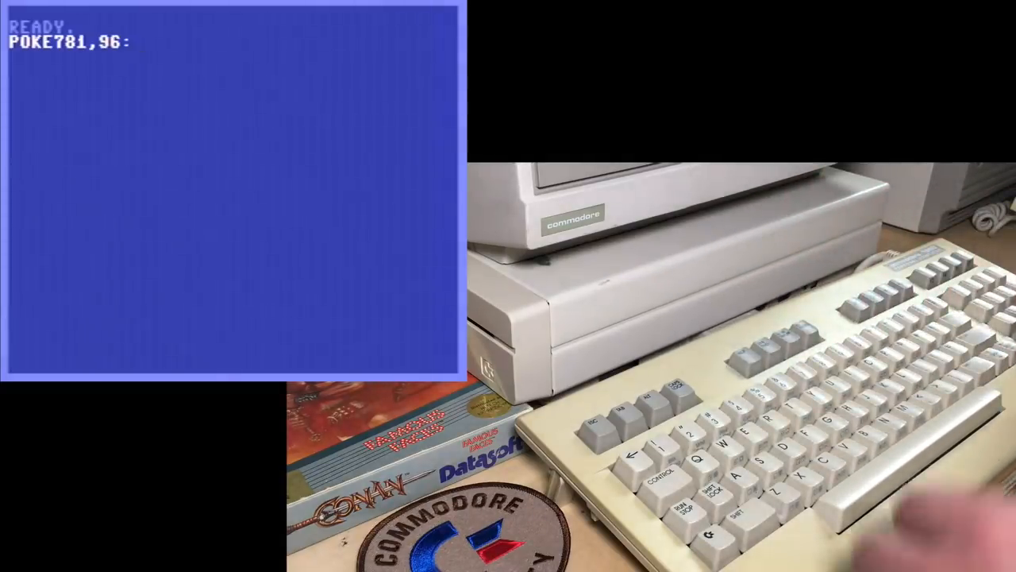
pyautogui.write('SYS5')
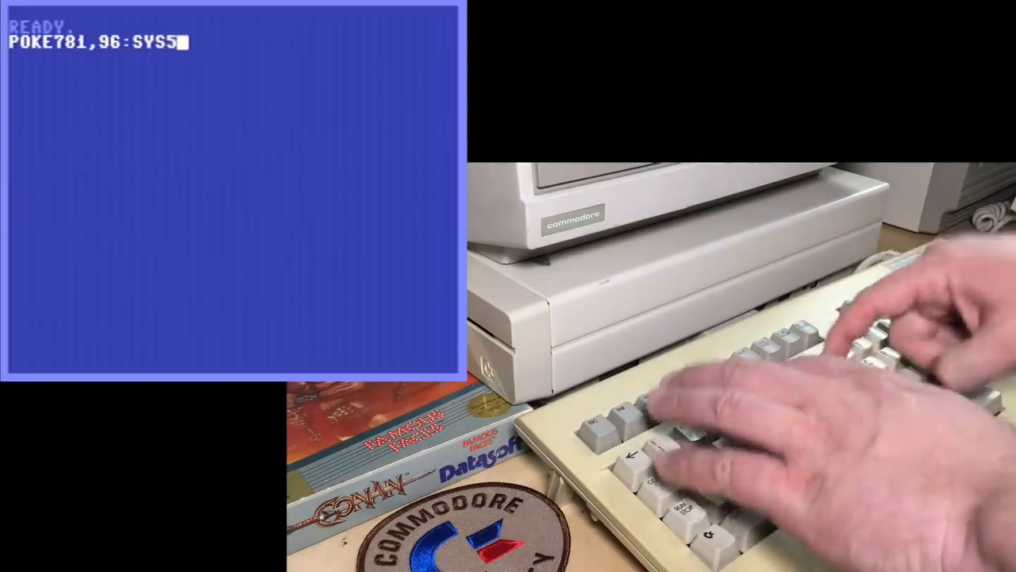
pyautogui.write('8251')
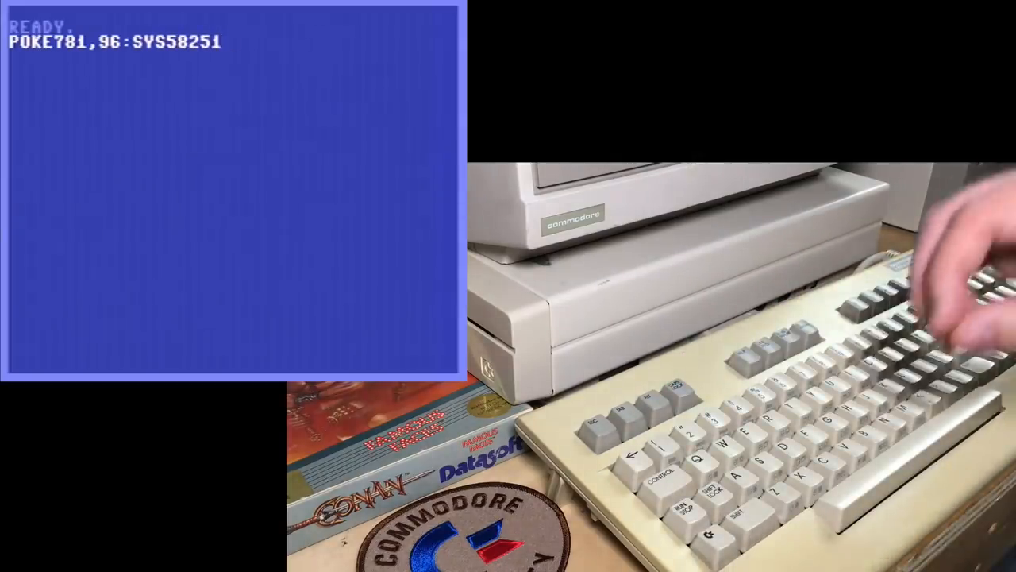
pyautogui.press('Return')
pyautogui.write('M FFF6')
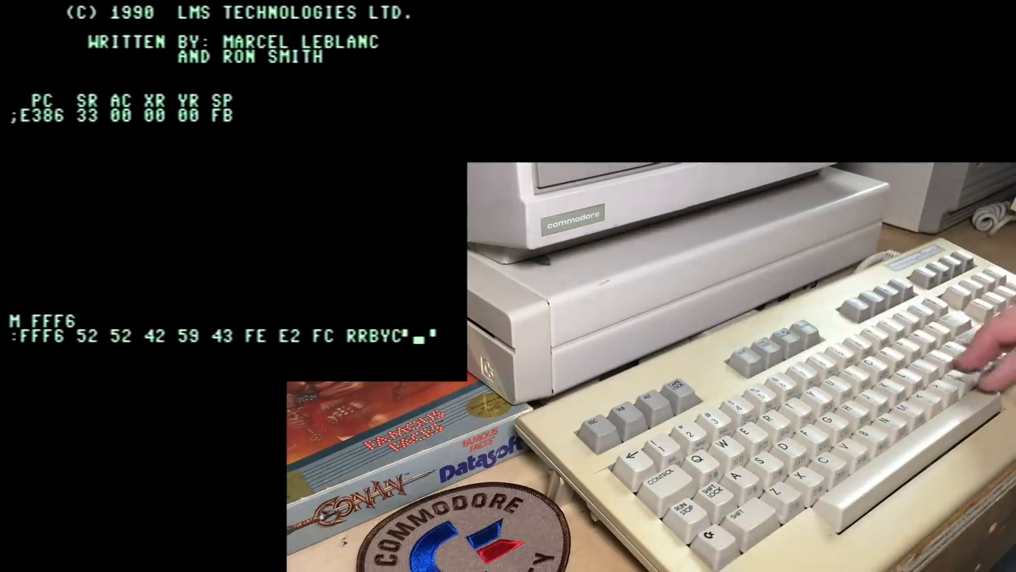
# Dump memory at FFF6 to show the RRBYC bytes, then exit to BASIC.
pyautogui.write('KERNA')
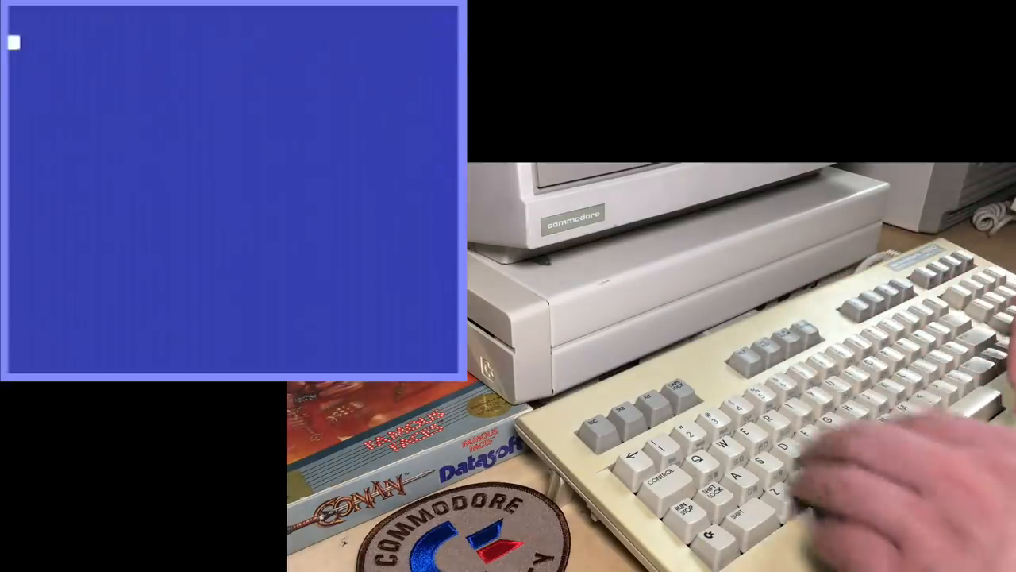
# Enter 350718 and 64000 as bare numbers, getting SYNTAX ERROR, then reset.
pyautogui.write('350')
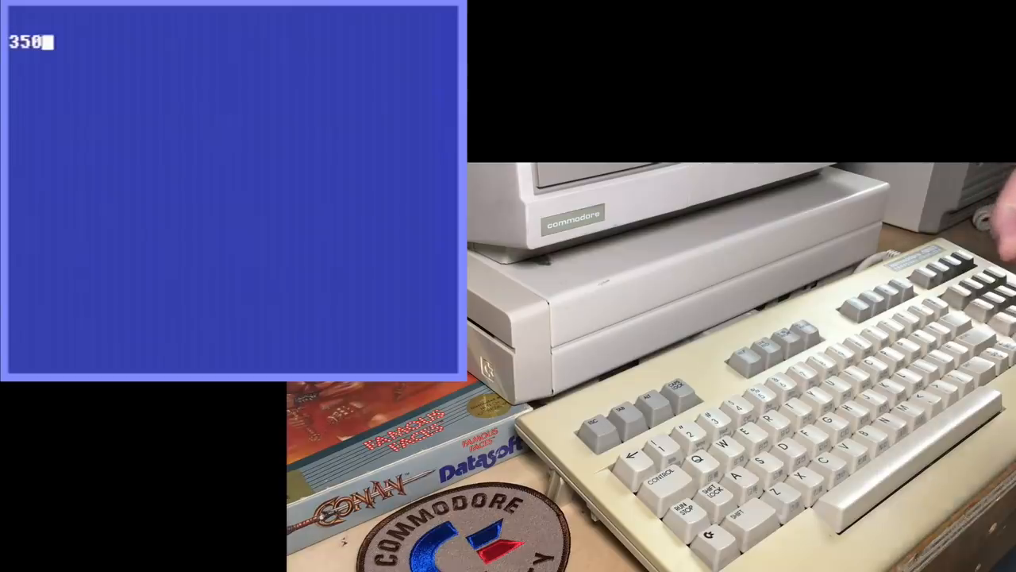
pyautogui.write('718')
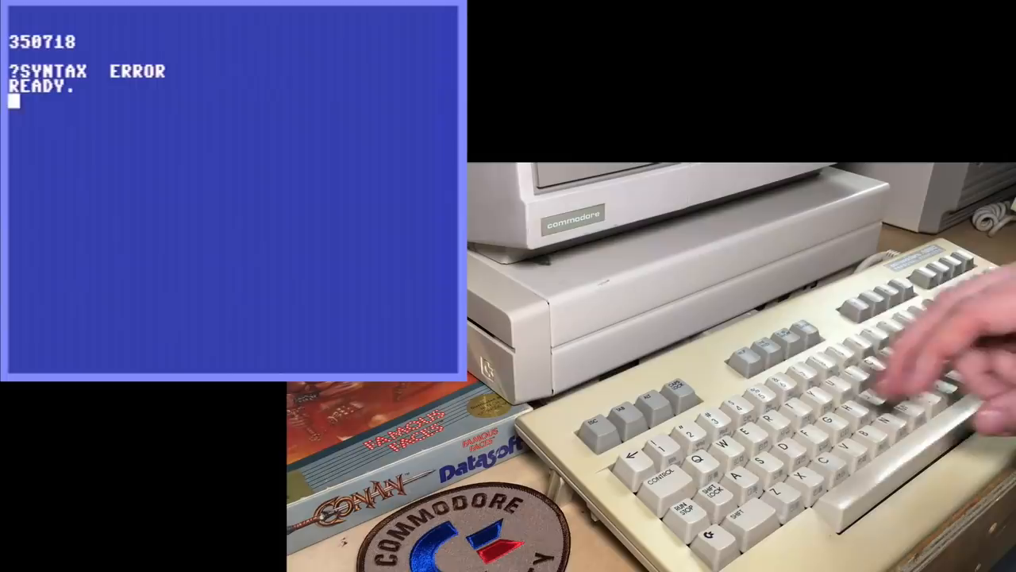
pyautogui.write('63999')
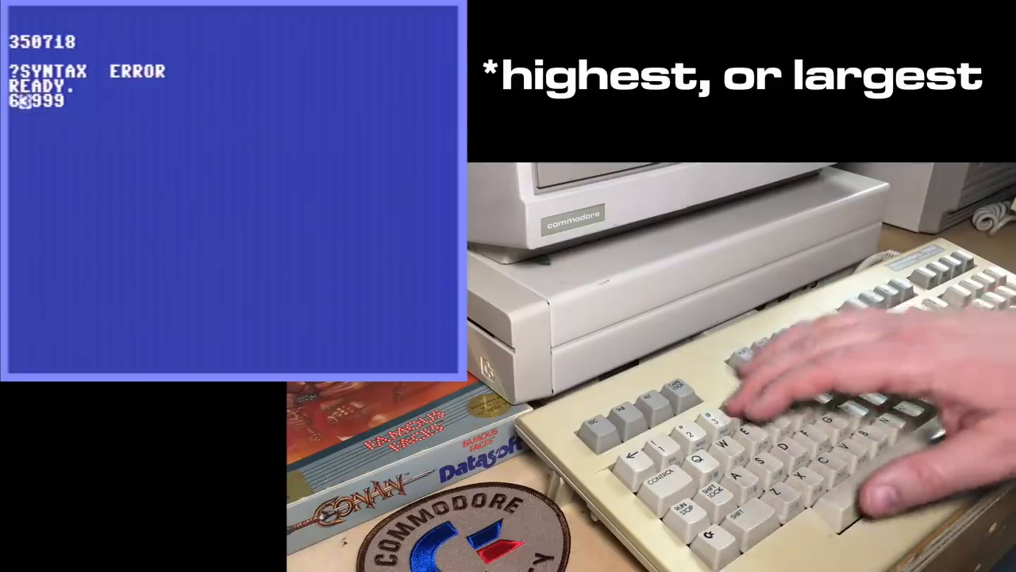
pyautogui.press('Return')
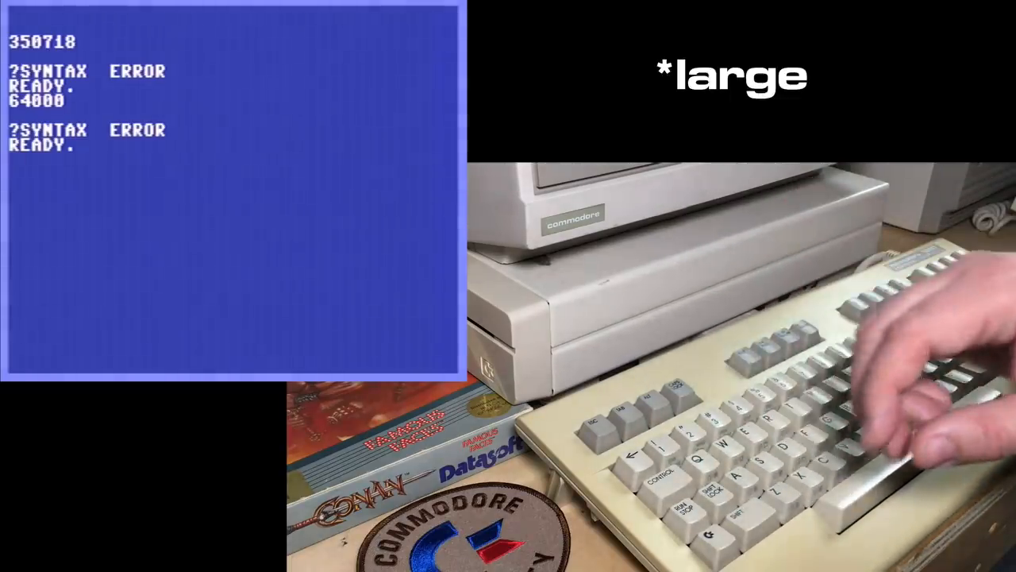
pyautogui.write('35')
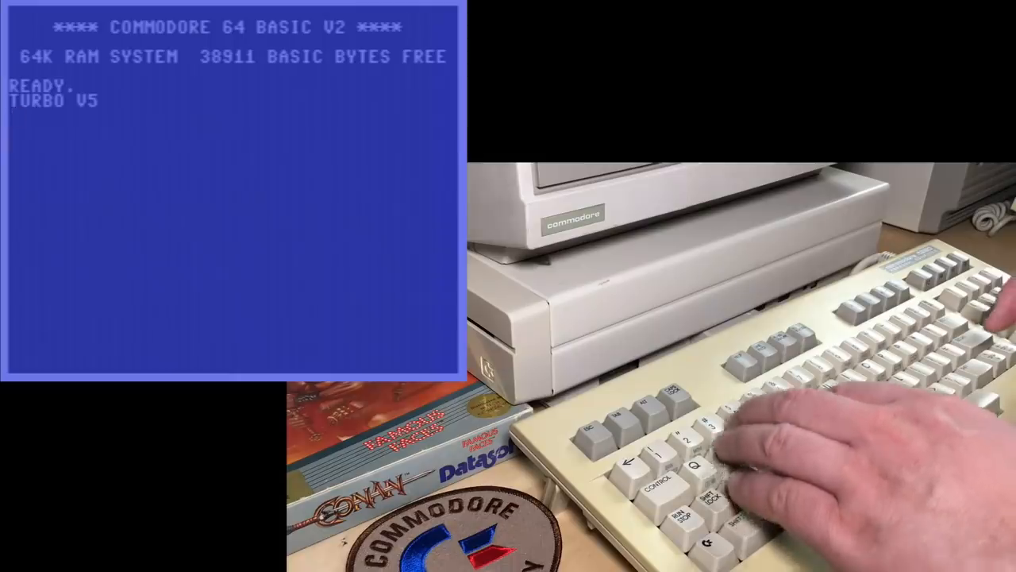
# Clear program memory with NEW and start typing a line numbered 0.
pyautogui.write('350800')
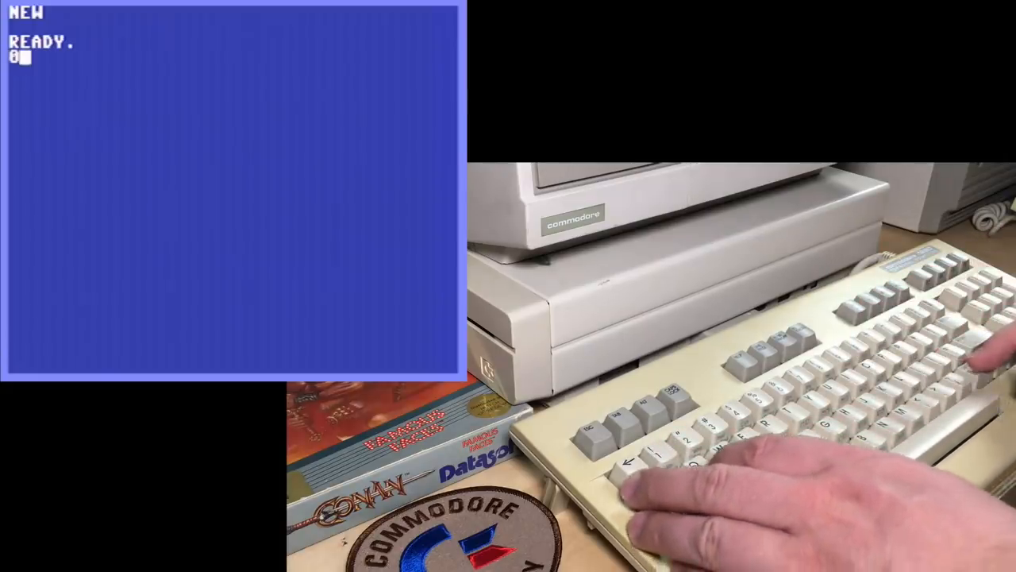
# Enter line 0 ?A : A=A+0.01 : GOTO, then type RUN.
pyautogui.write('?')
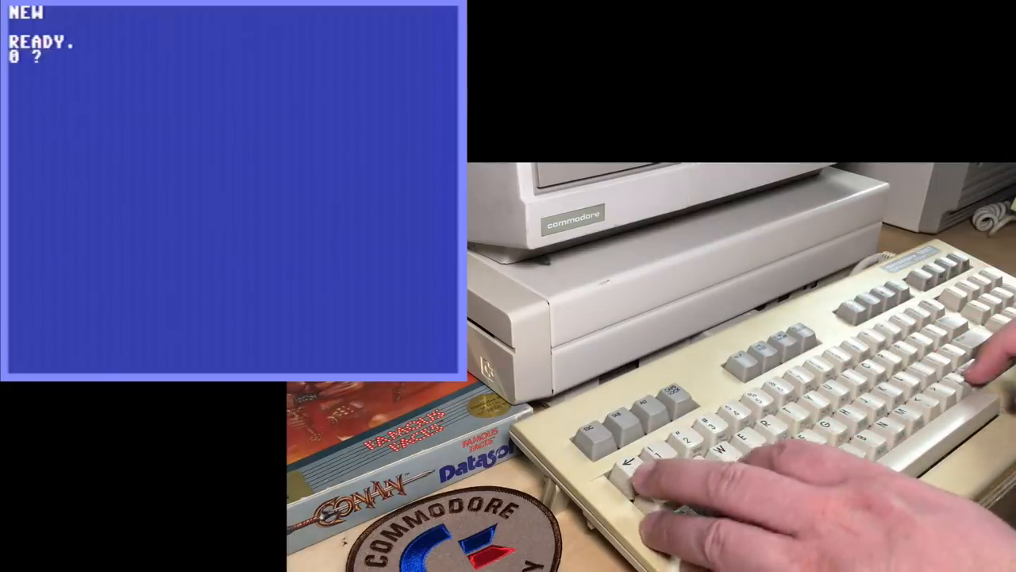
pyautogui.write('A :')
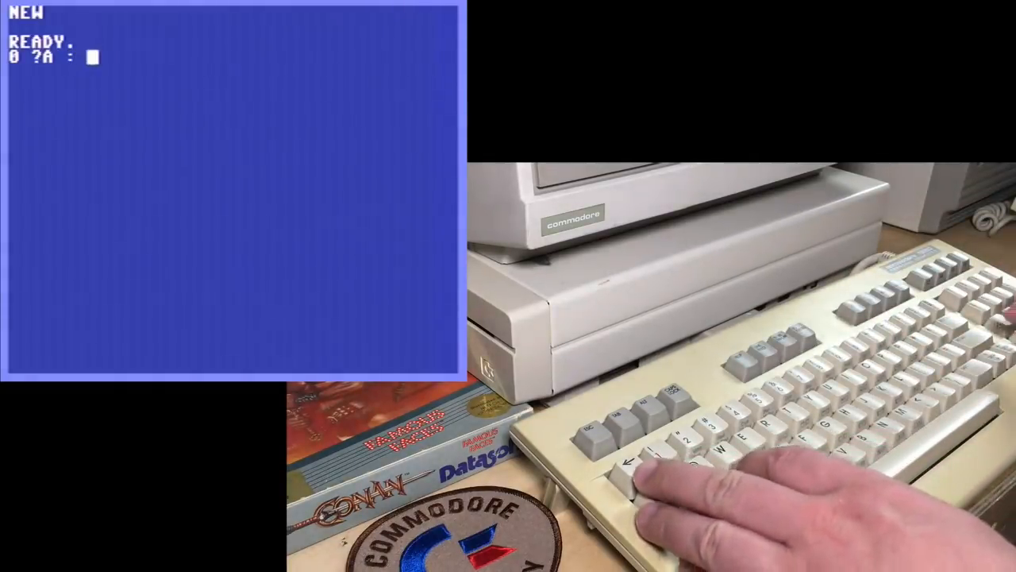
pyautogui.write('A=A+')
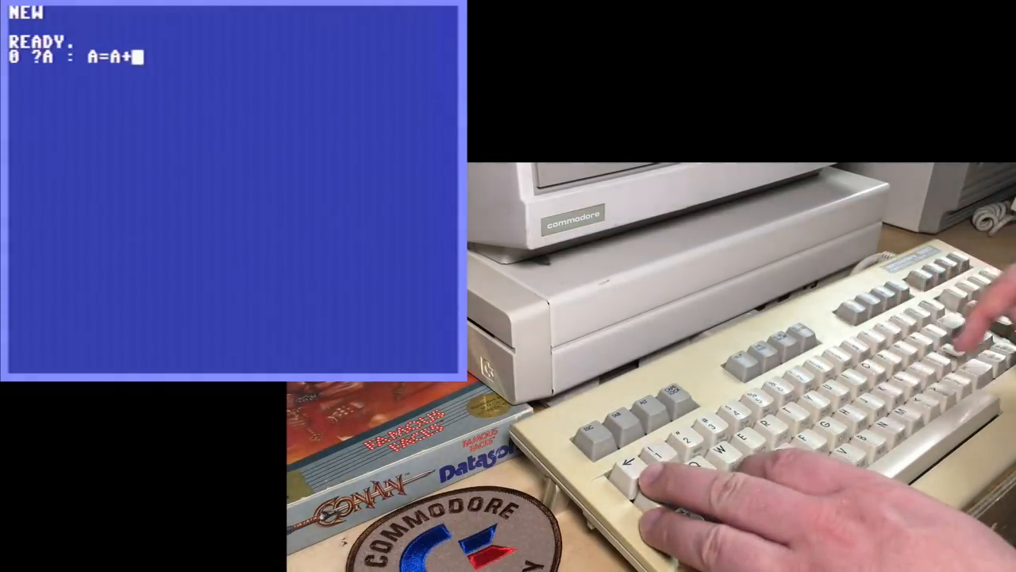
pyautogui.write('0.01 :')
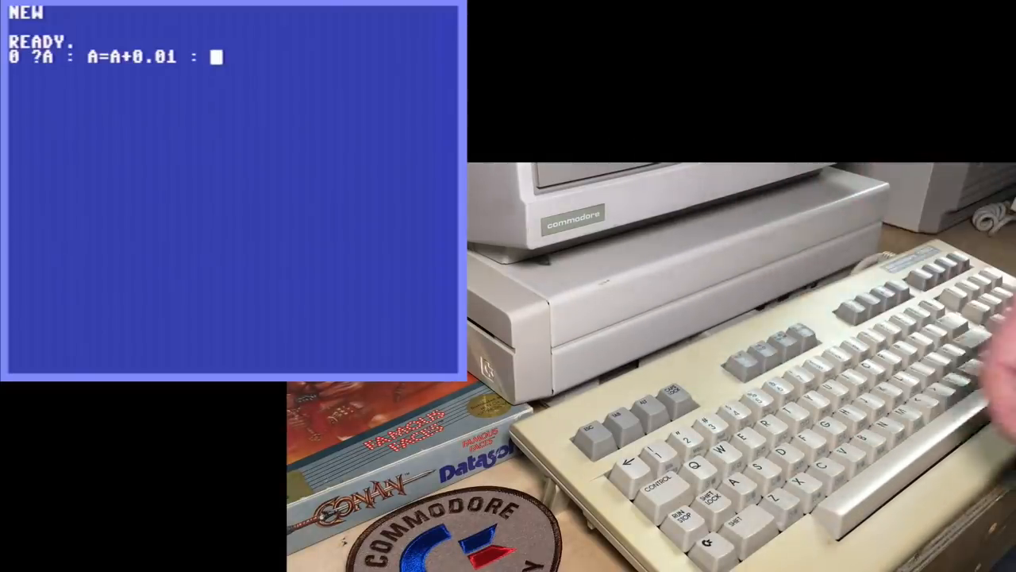
pyautogui.write('GOTO')
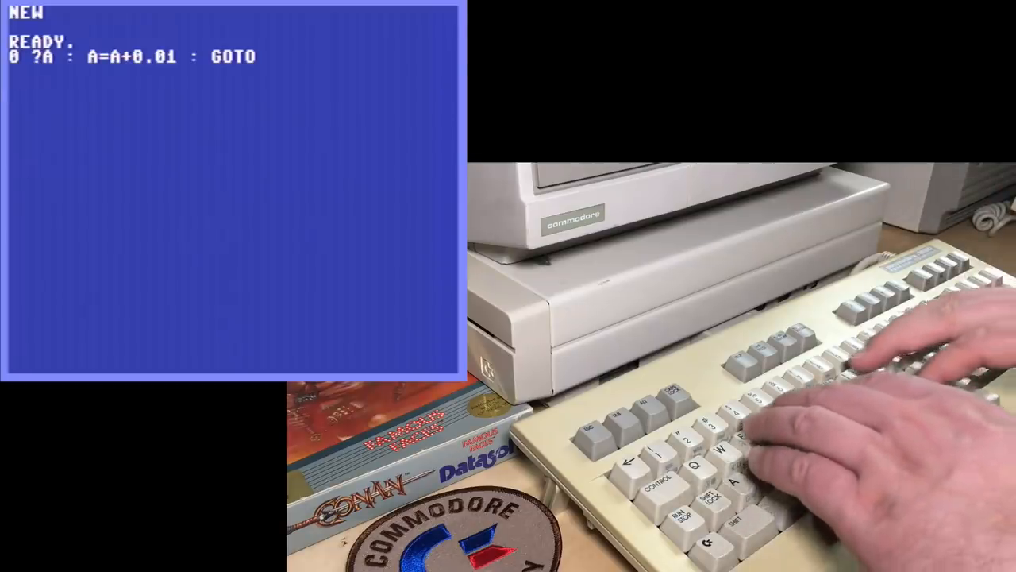
pyautogui.write('RUN')
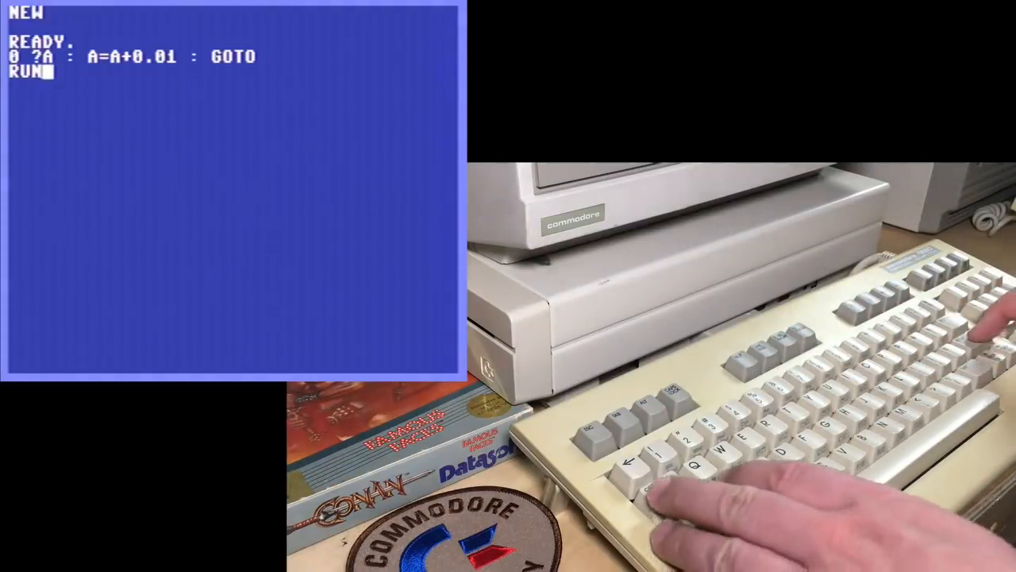
# Run the loop until values like .790000001 and 1.23999999 appear, then break it.
pyautogui.press('Return')
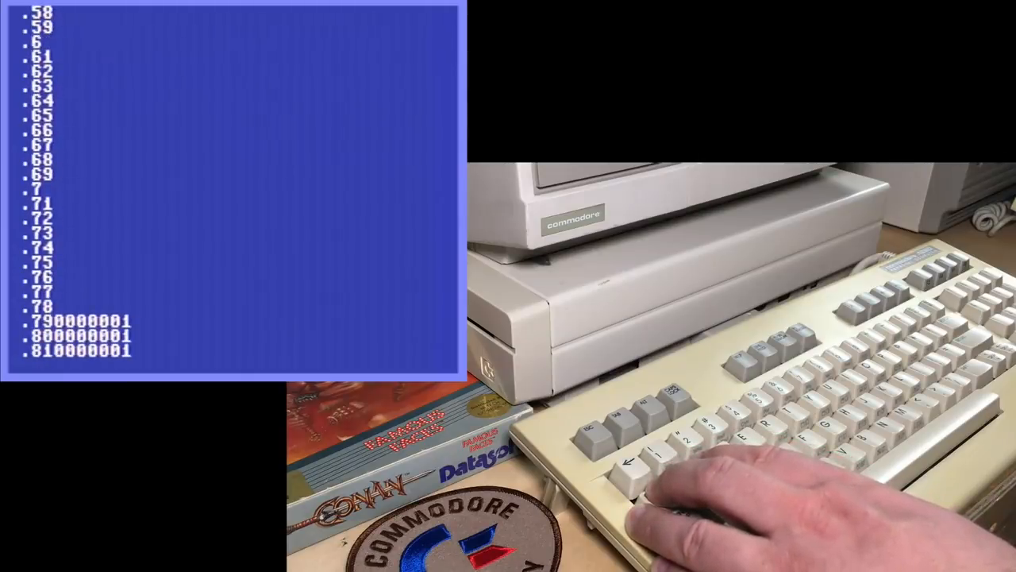
pyautogui.scroll(-3)
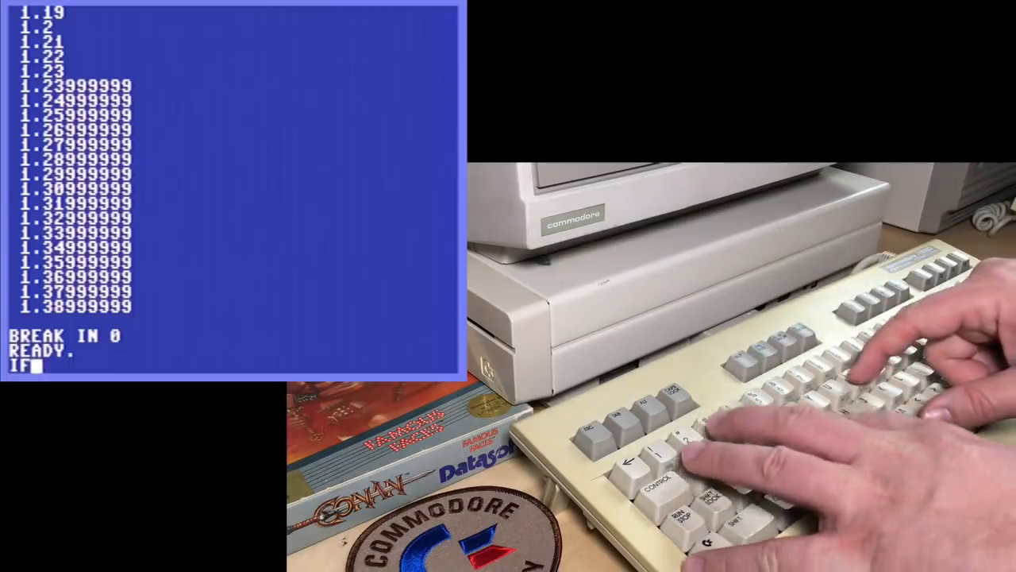
# Abandon the IF A = B line, clear the screen, and begin typing NEW.
pyautogui.write('A =')
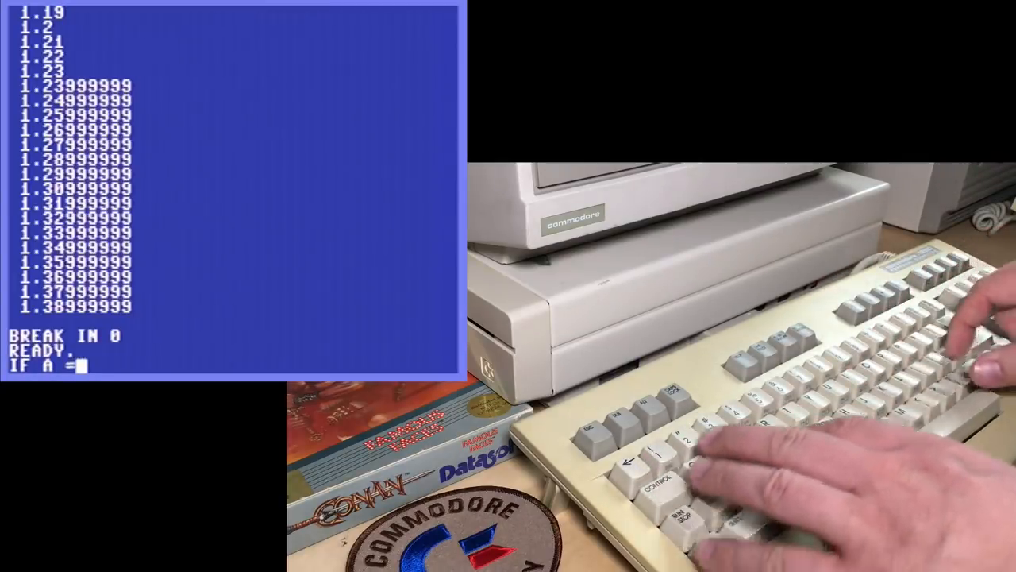
pyautogui.write('B')
pyautogui.write('NE')
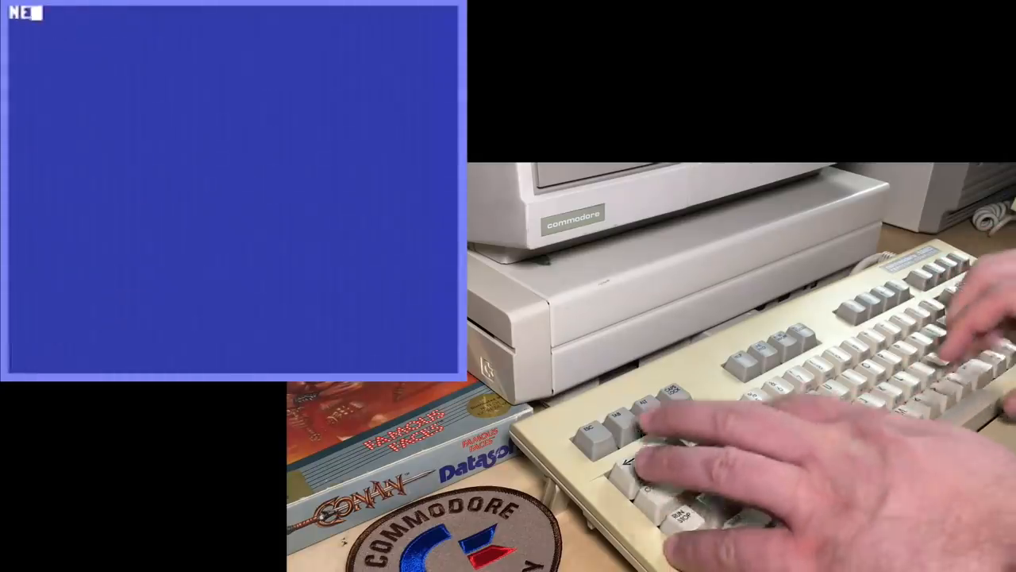
# After NEW, enter and RUN the 9↑A loop for A = 1 to 9, showing rounding errors.
pyautogui.press('Return')
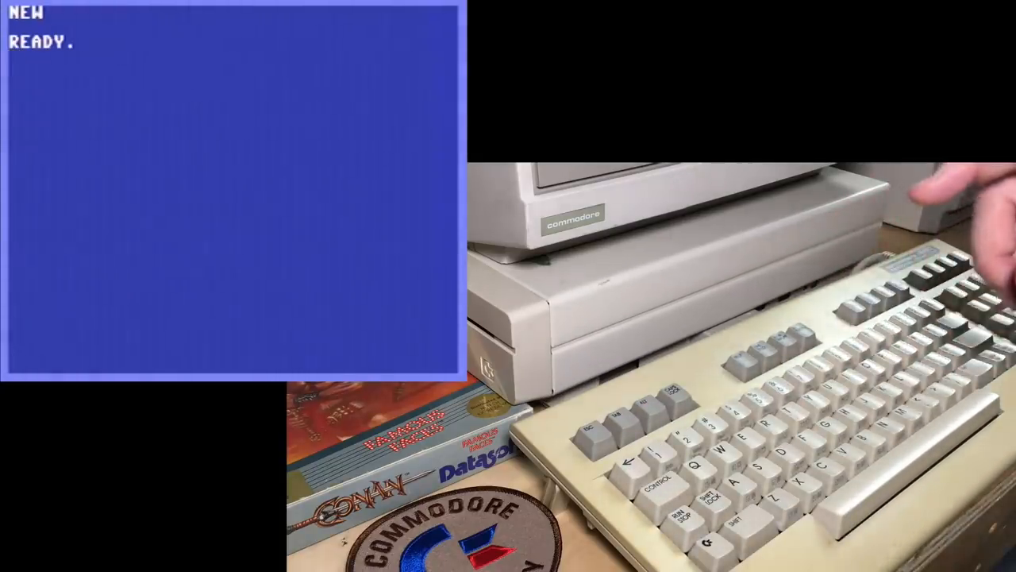
pyautogui.write('10 FO')
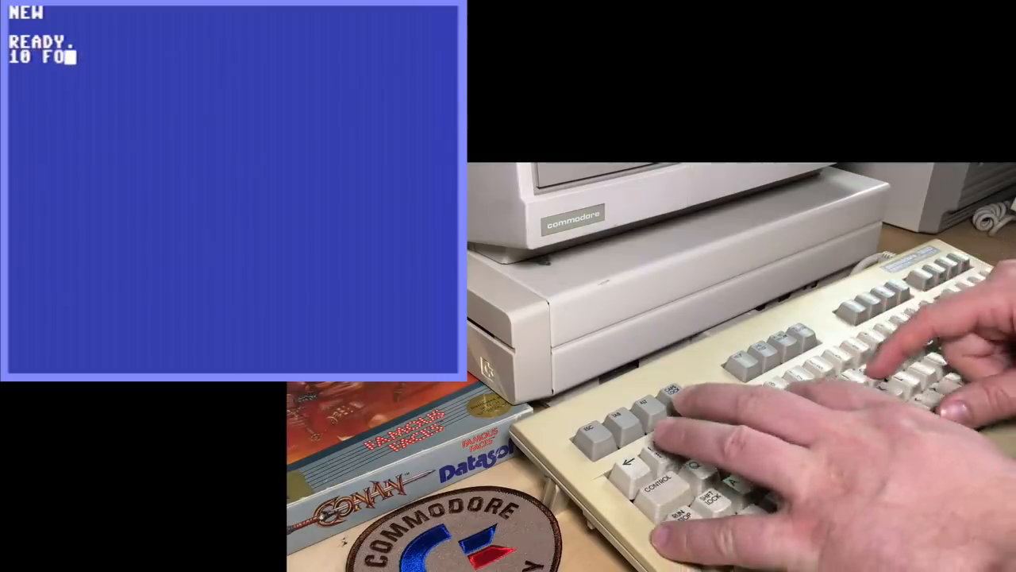
pyautogui.write('R')
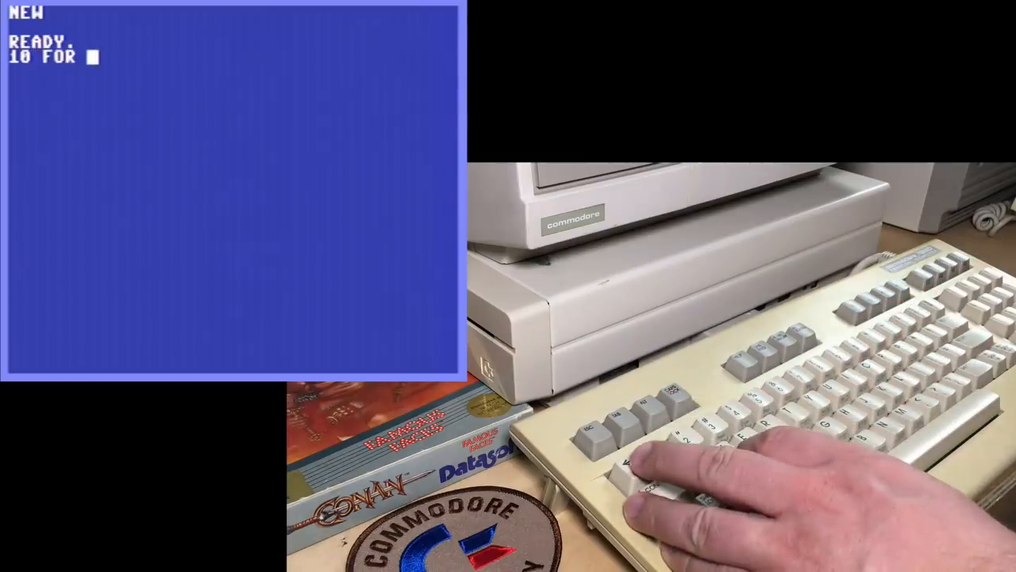
pyautogui.write('A = 1 TO 9')
pyautogui.click(234, 85)
pyautogui.write('30 NEXT')
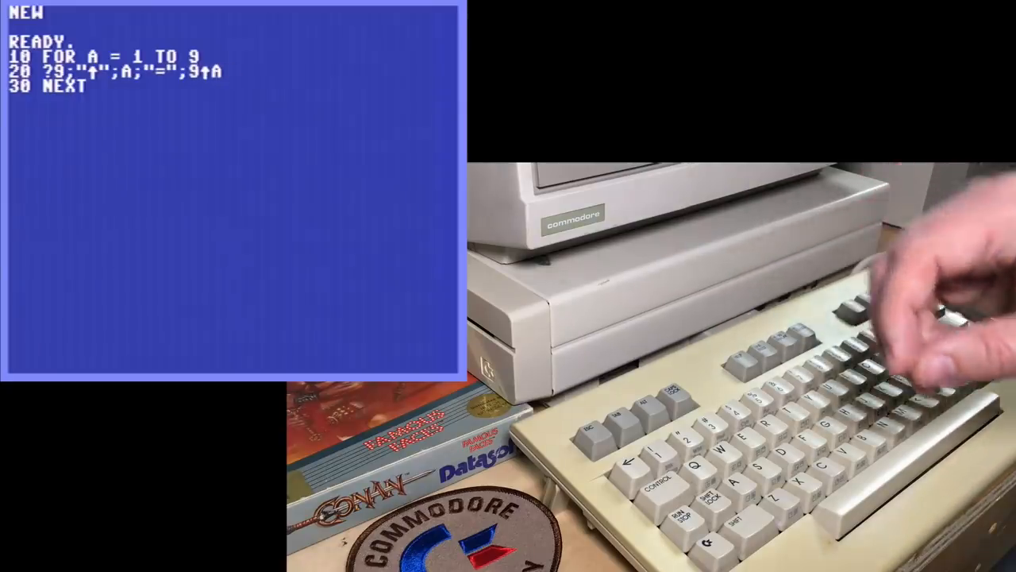
pyautogui.write('RUN')
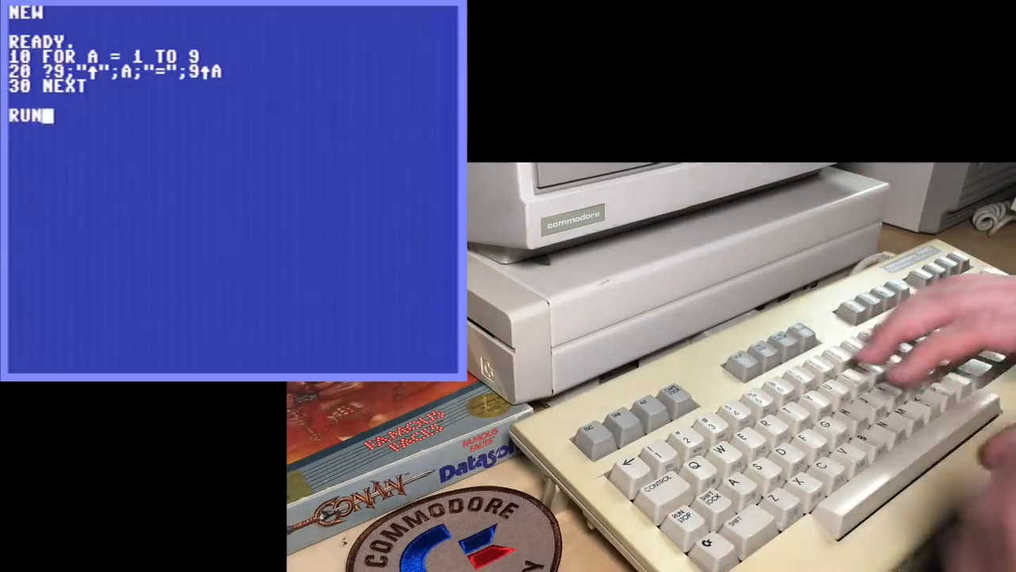
pyautogui.press('Return')
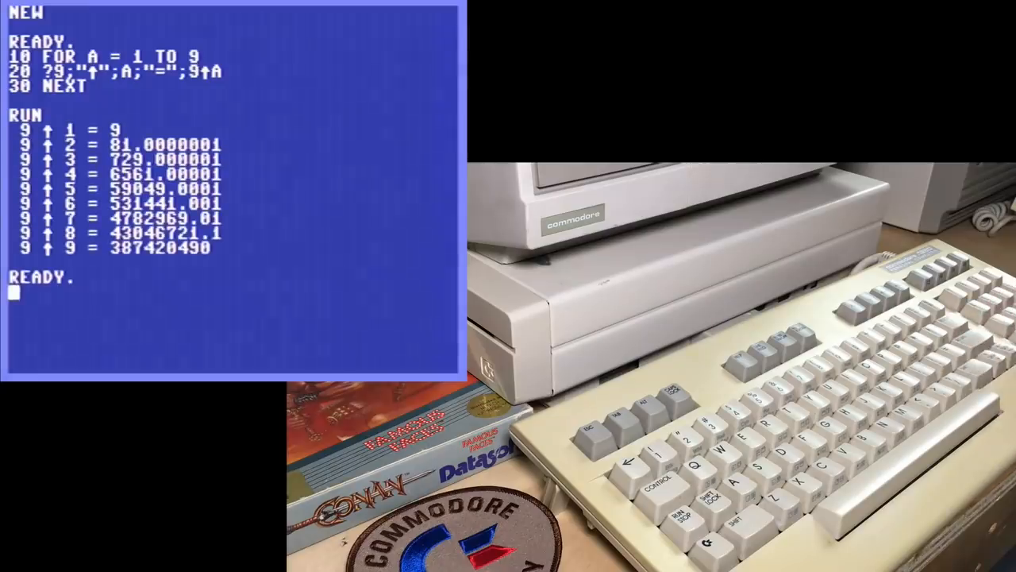